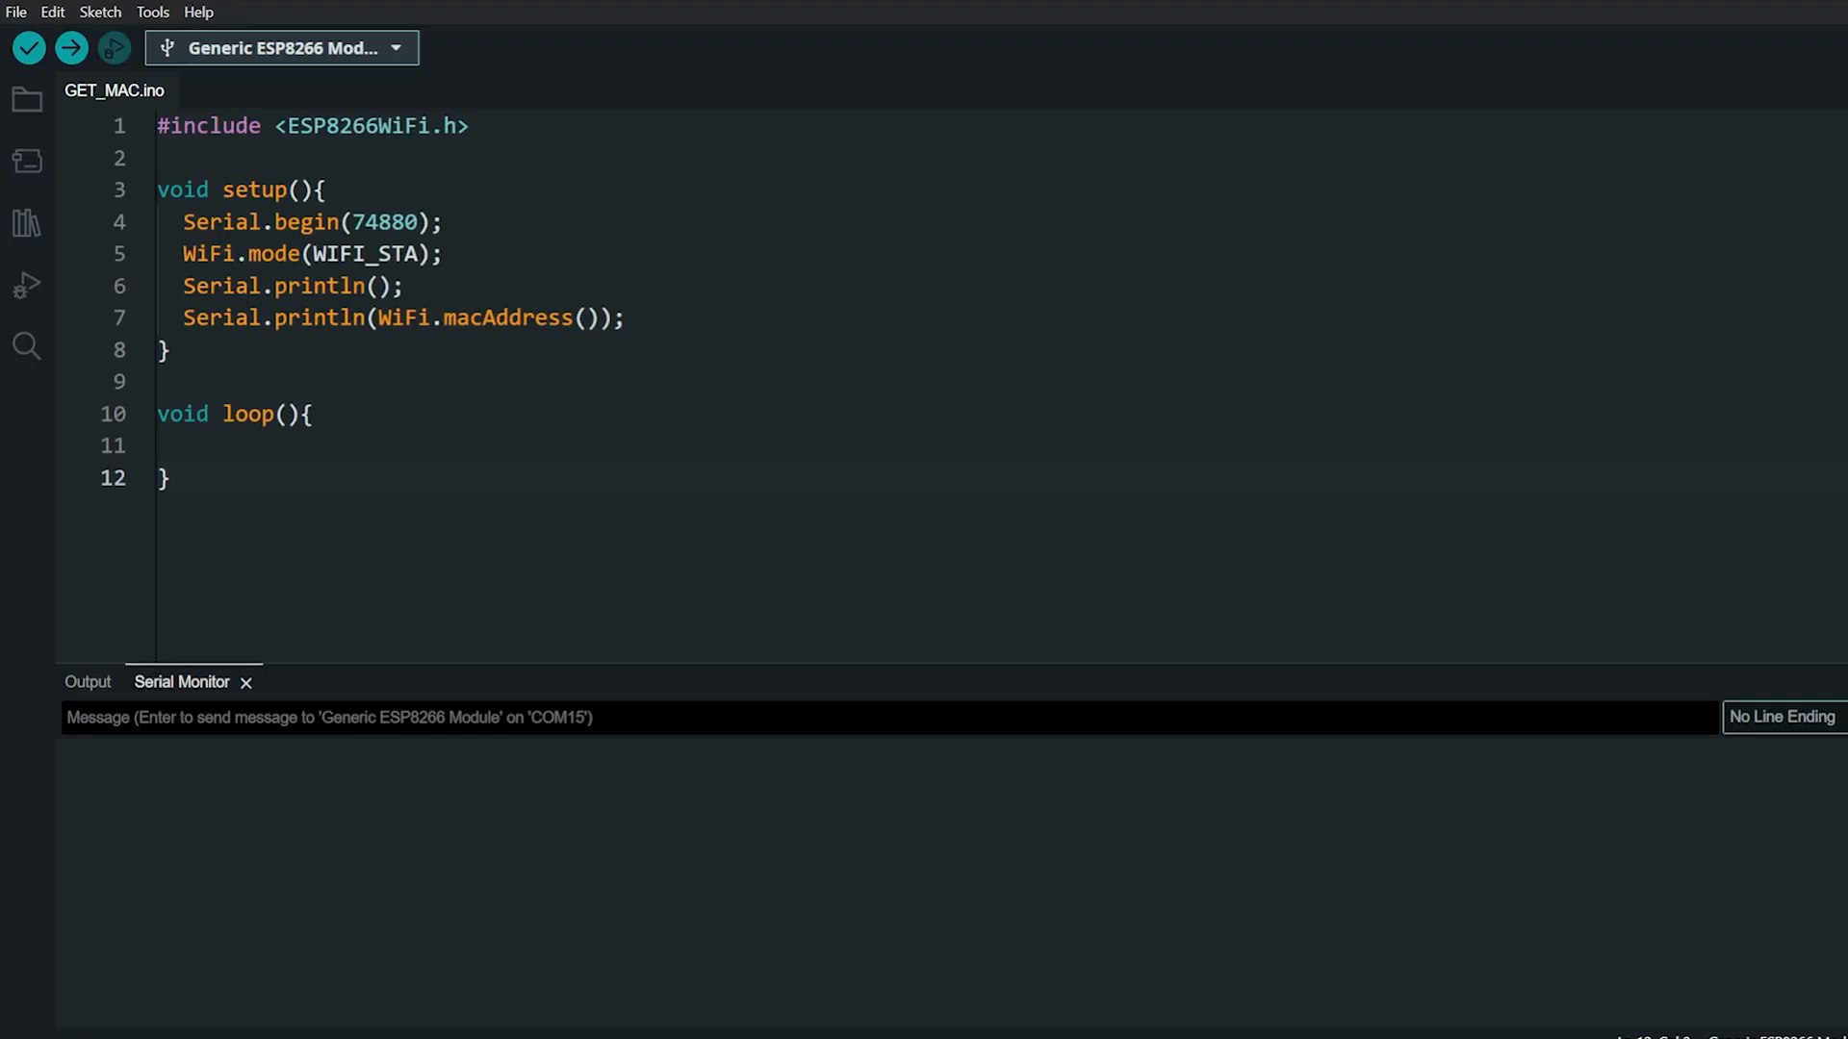
# Confirm the esp8266 board package is installed in Boards Manager and hide the sidebar again.
pyautogui.click(793, 437)
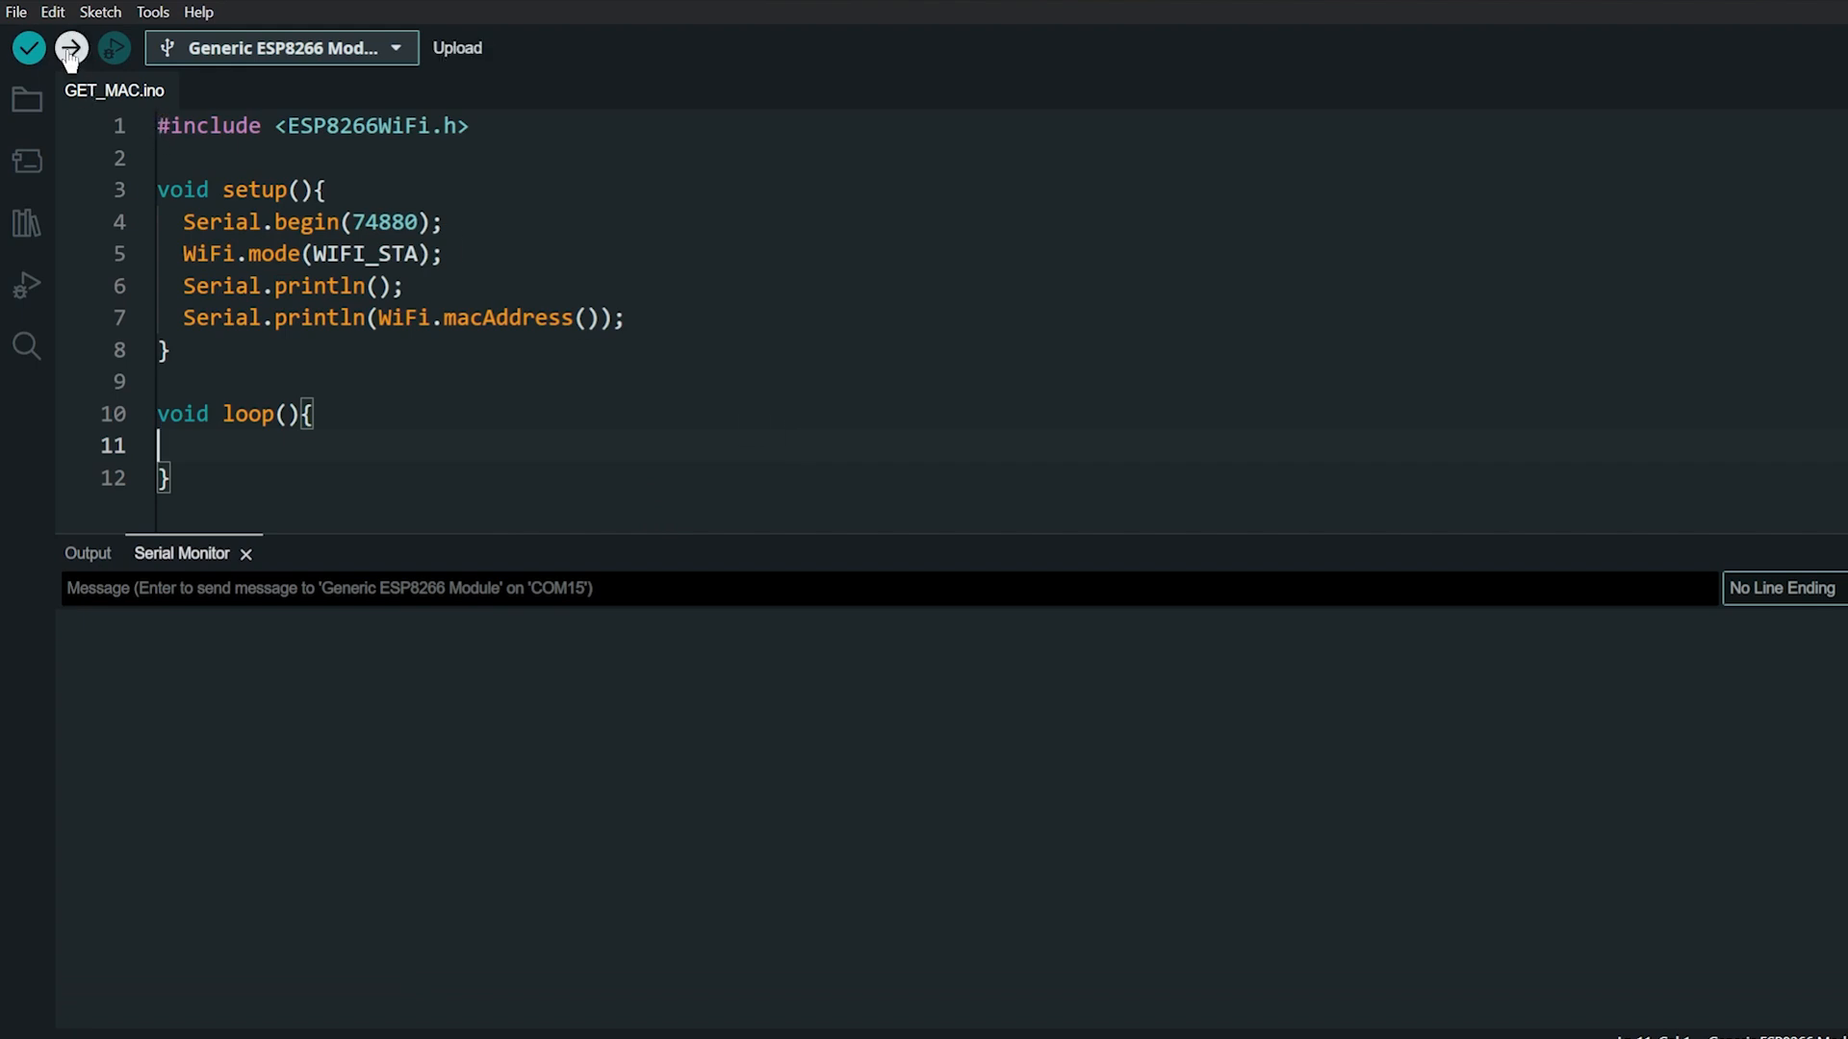
pyautogui.click(283, 48)
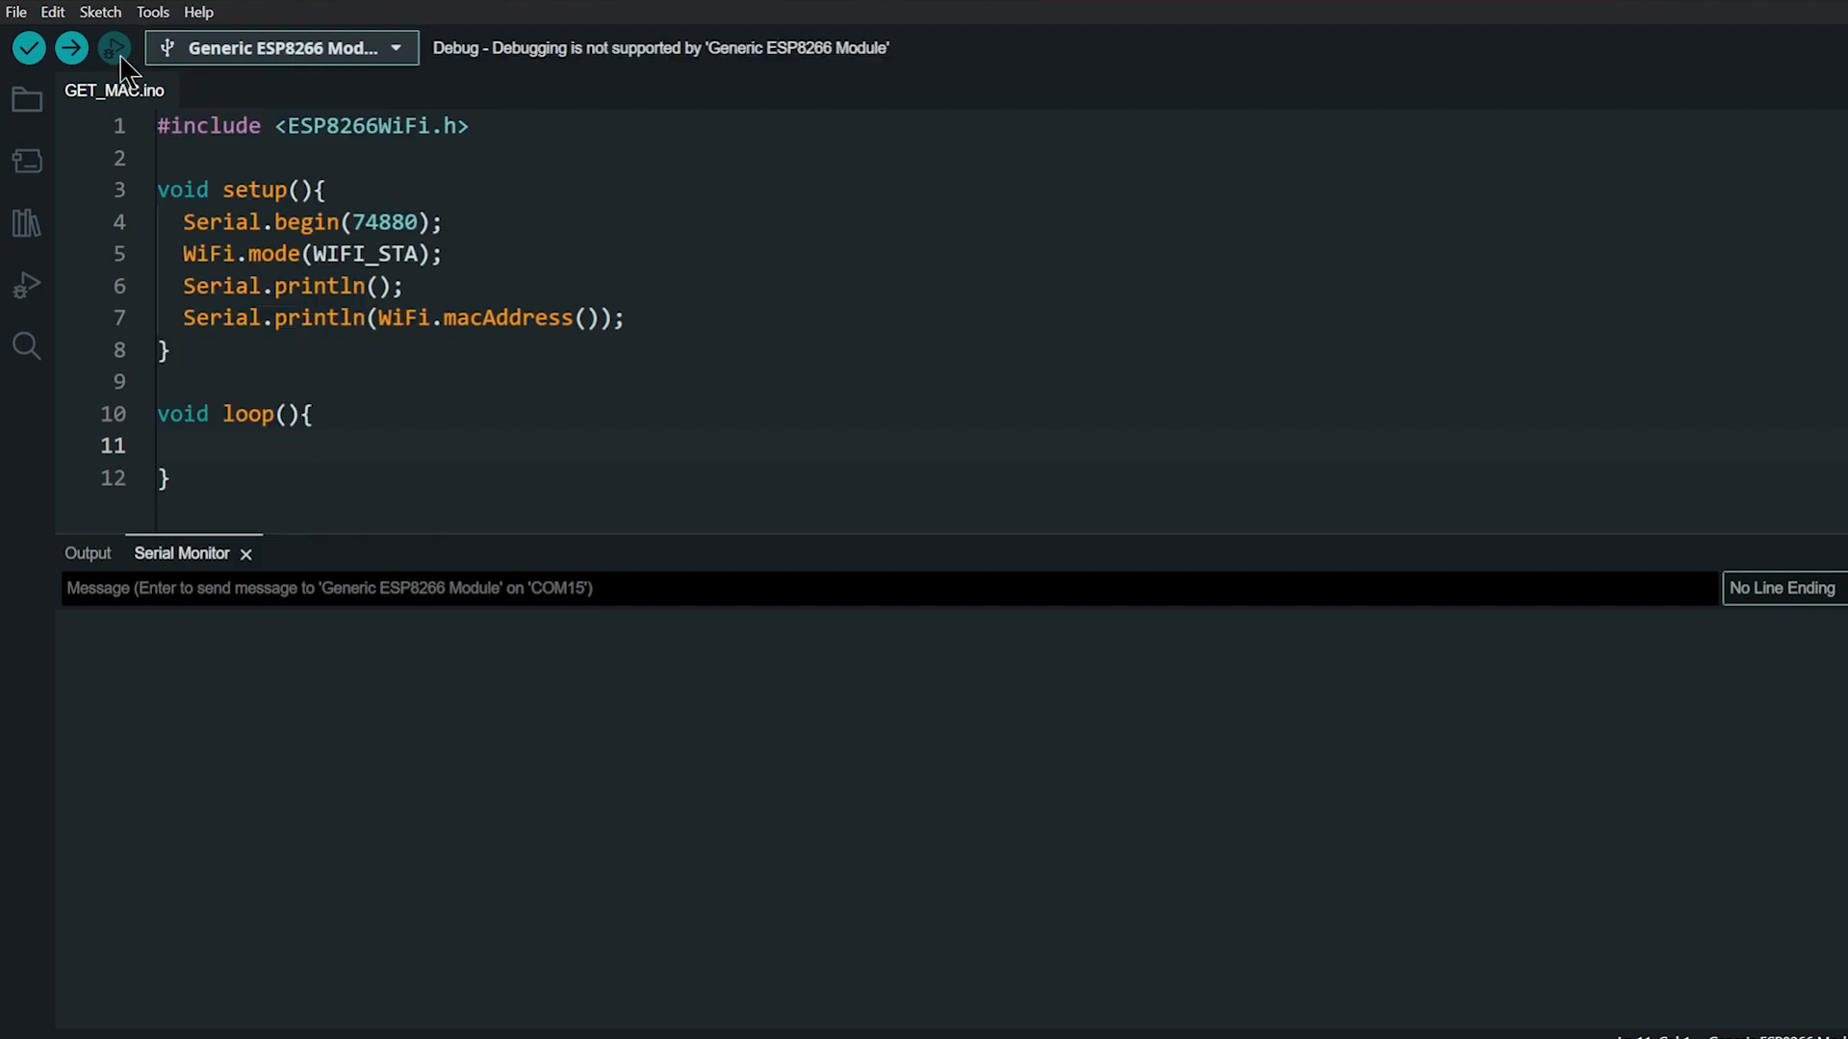
pyautogui.click(70, 47)
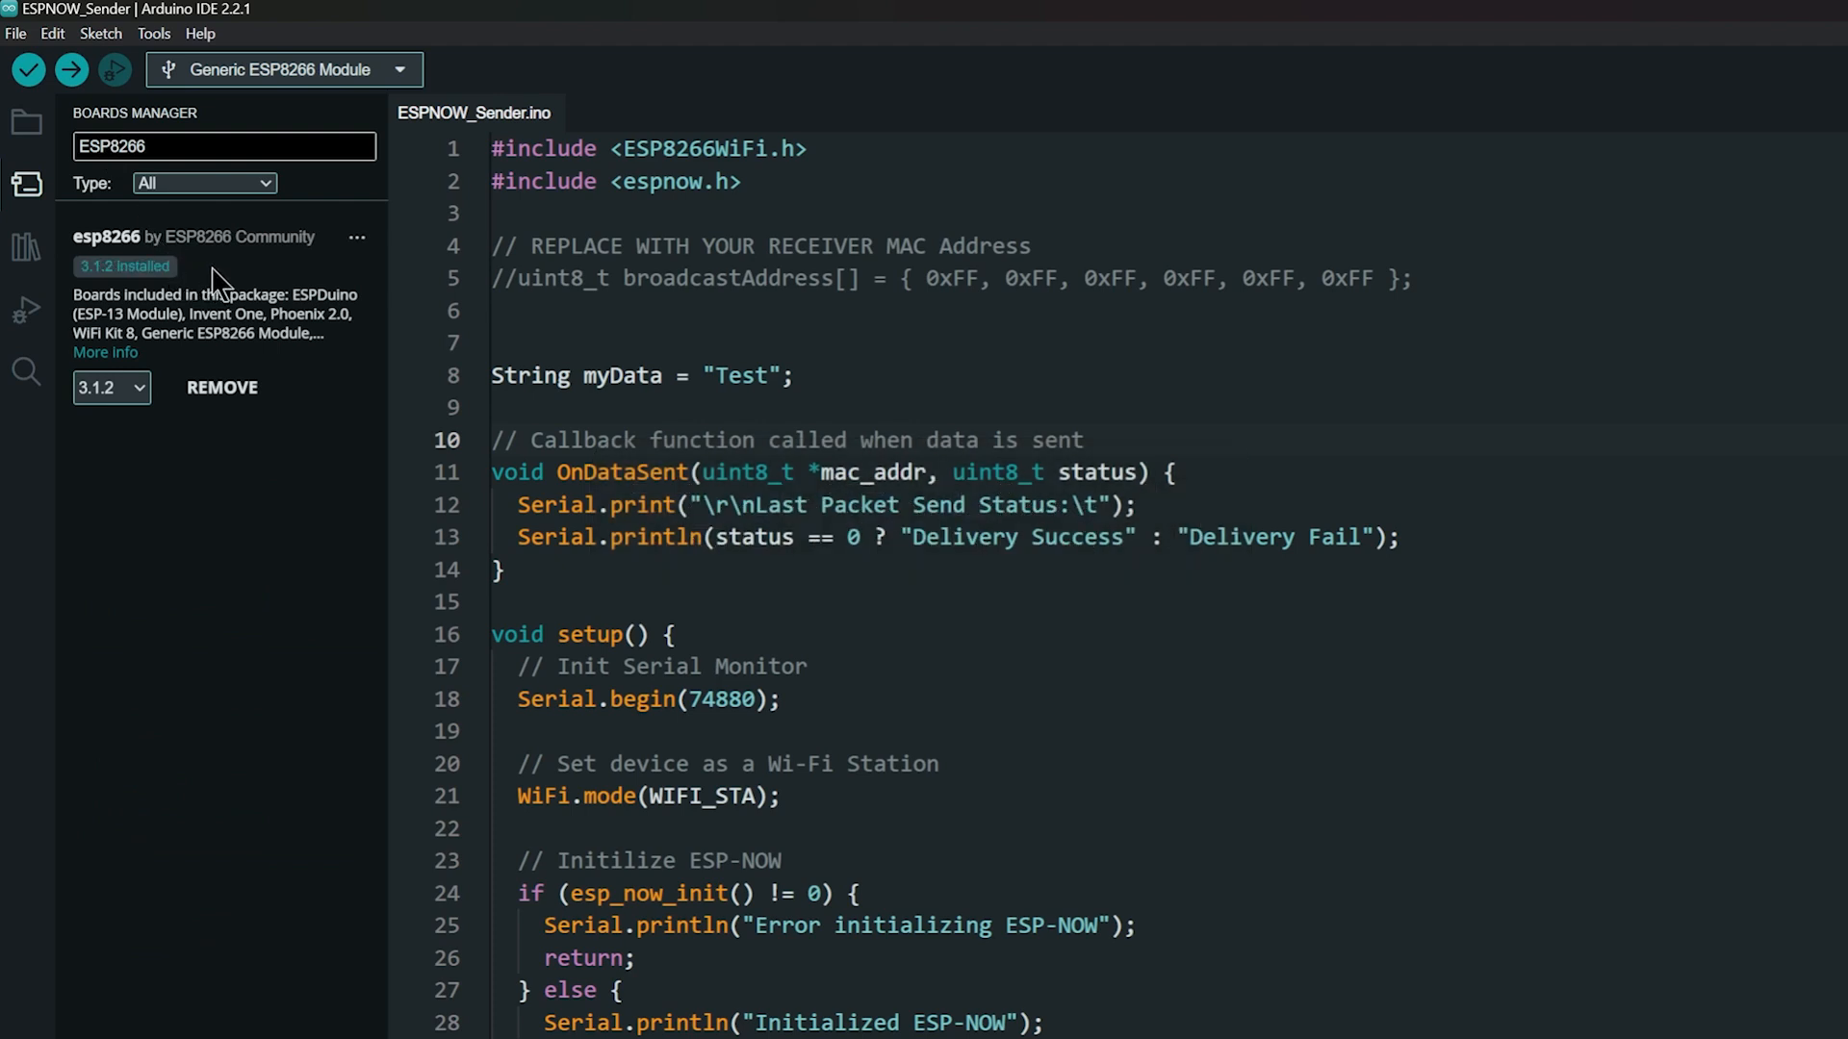
pyautogui.moveTo(65, 224)
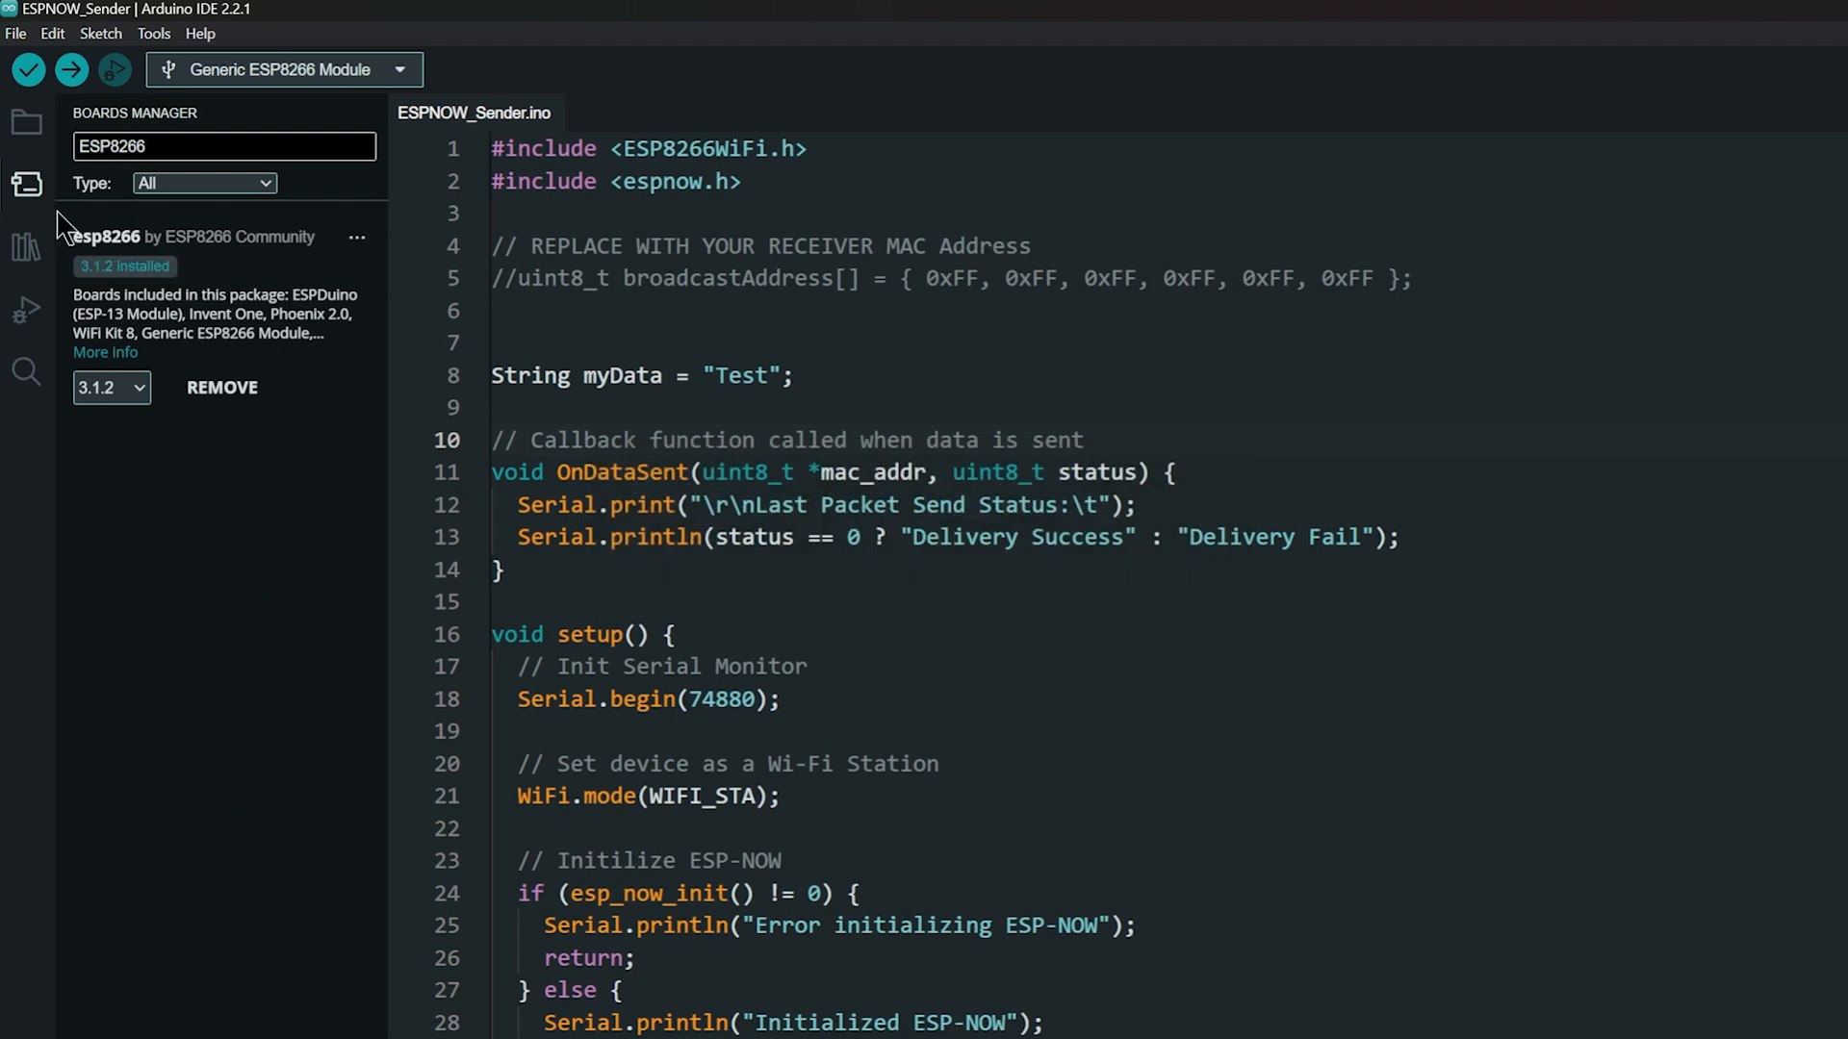
pyautogui.click(26, 185)
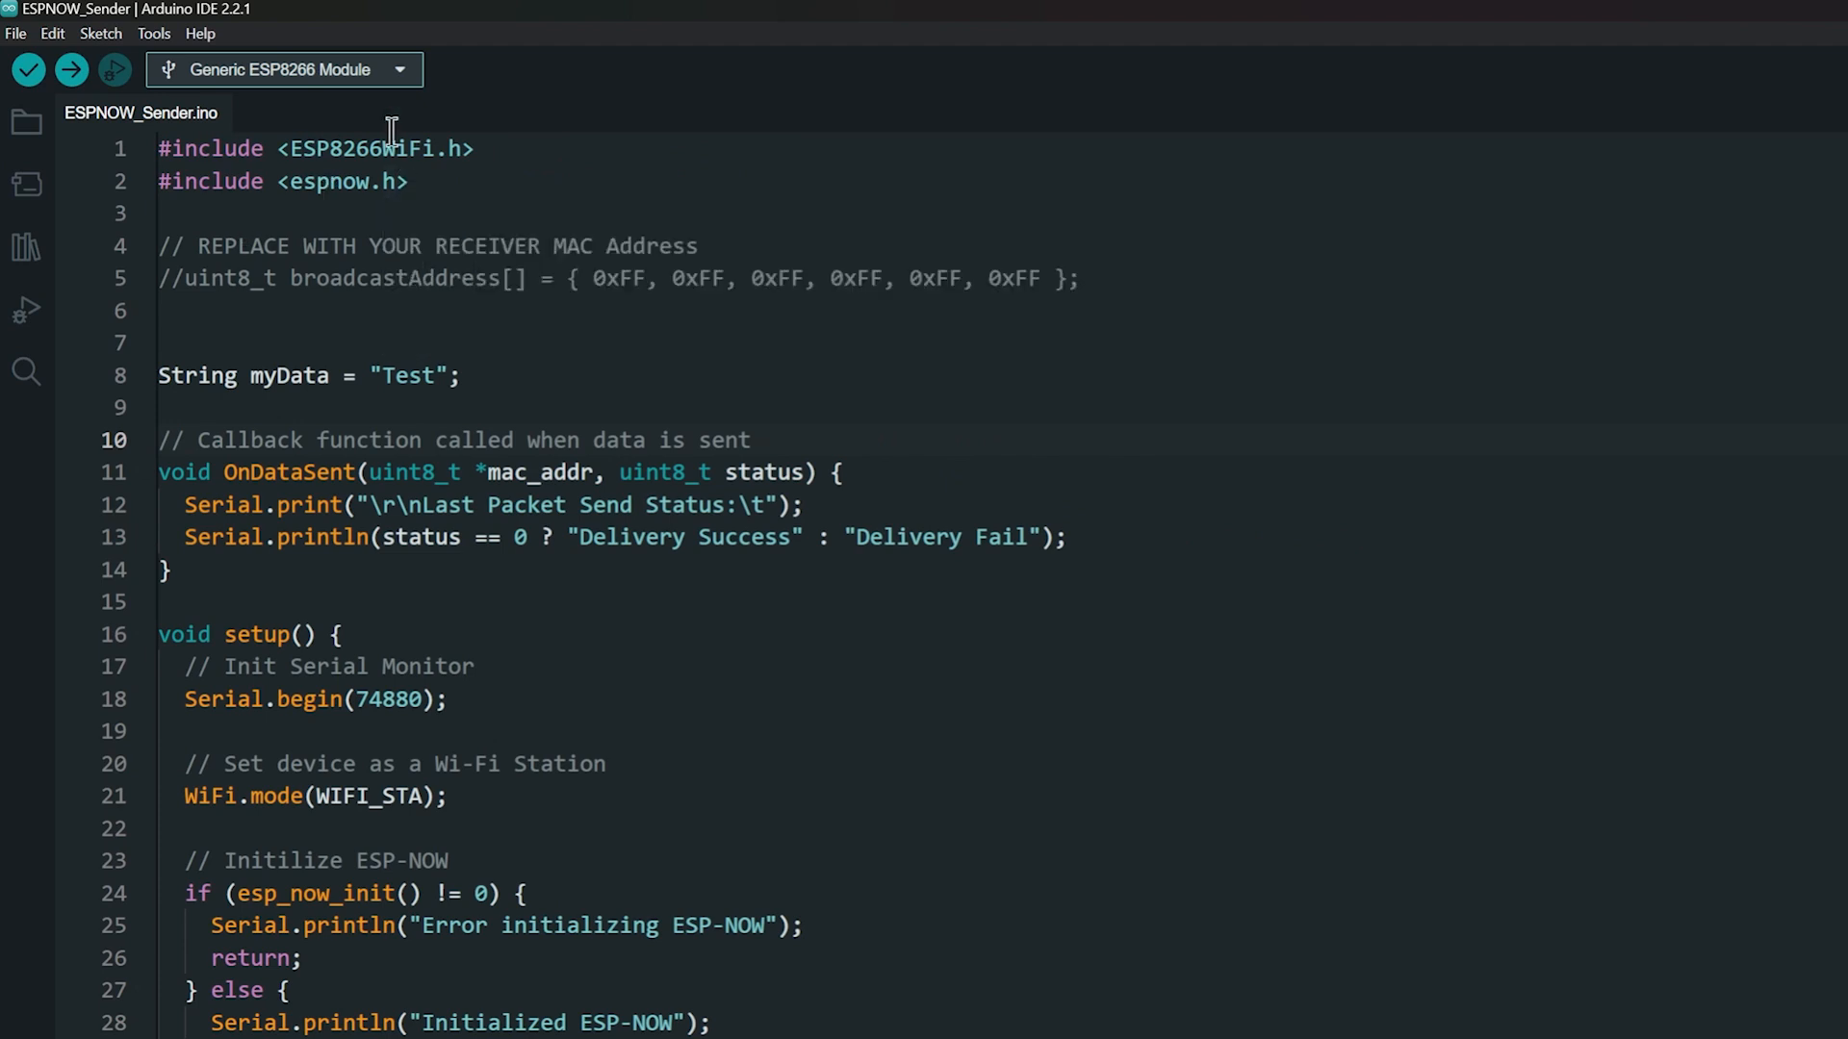
pyautogui.moveTo(383, 92)
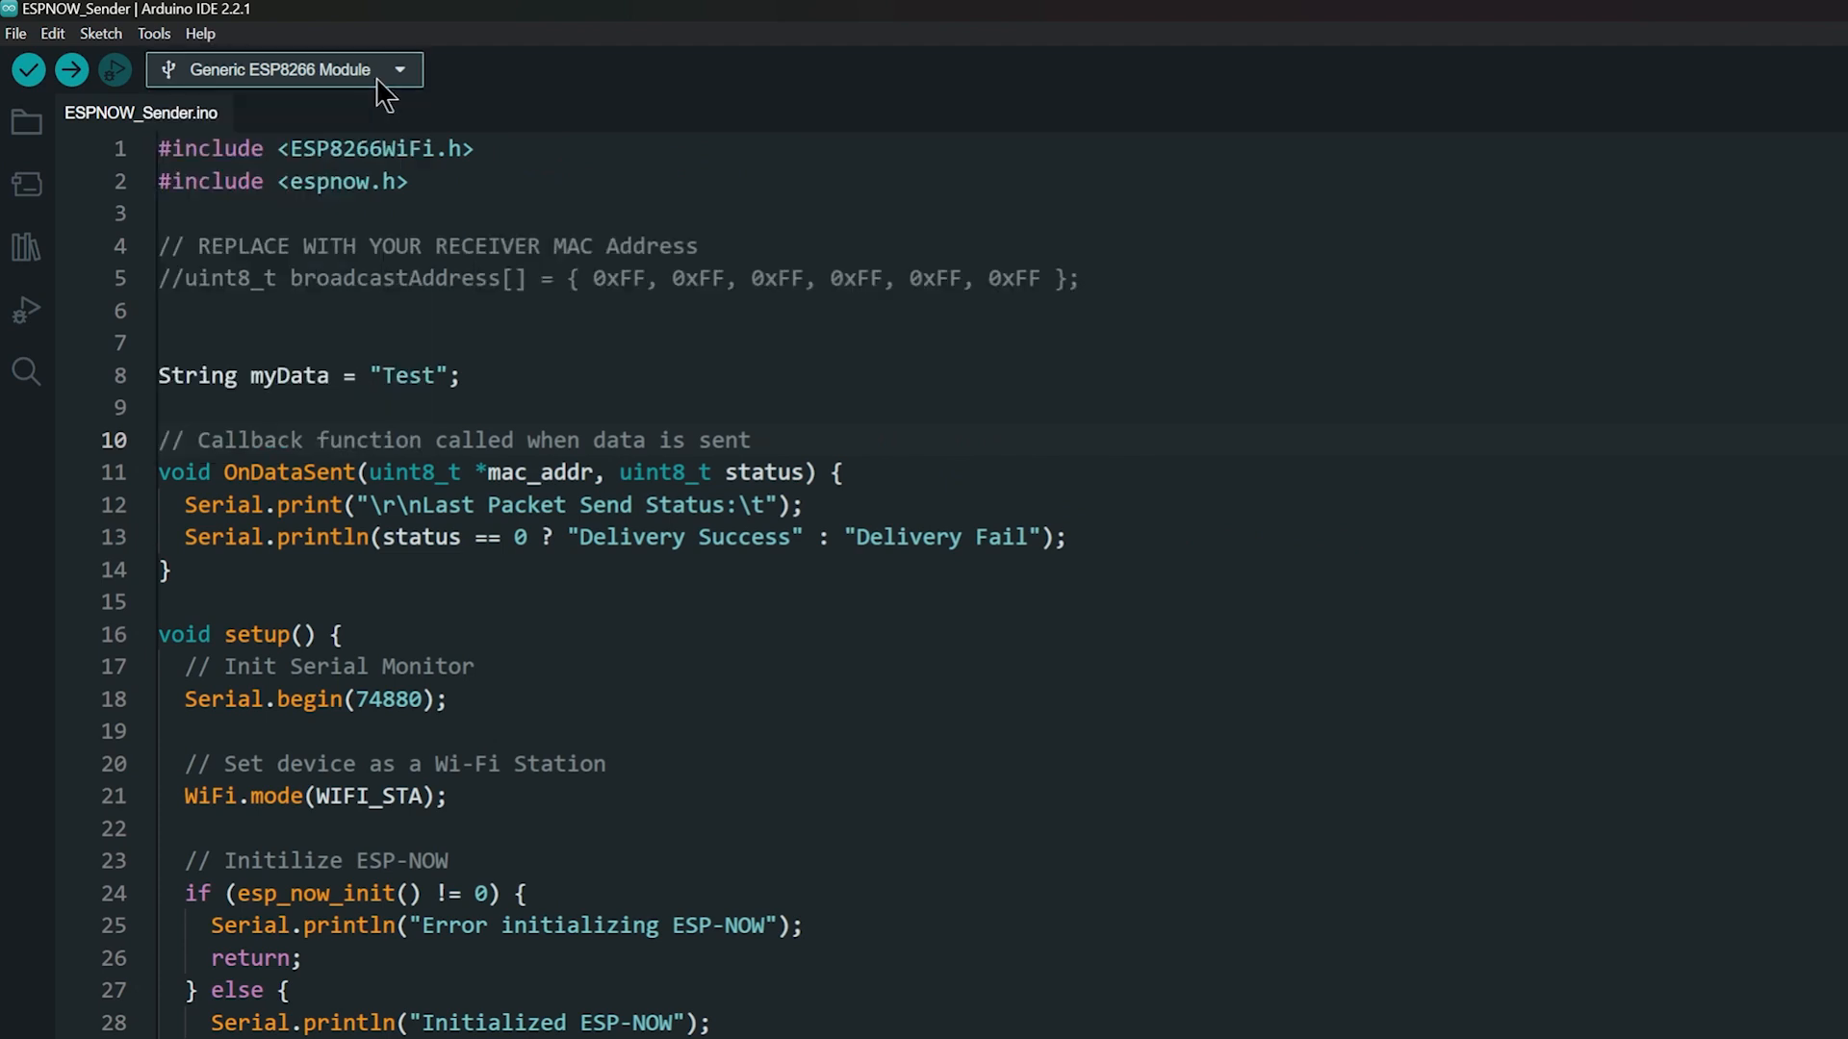
pyautogui.moveTo(304, 90)
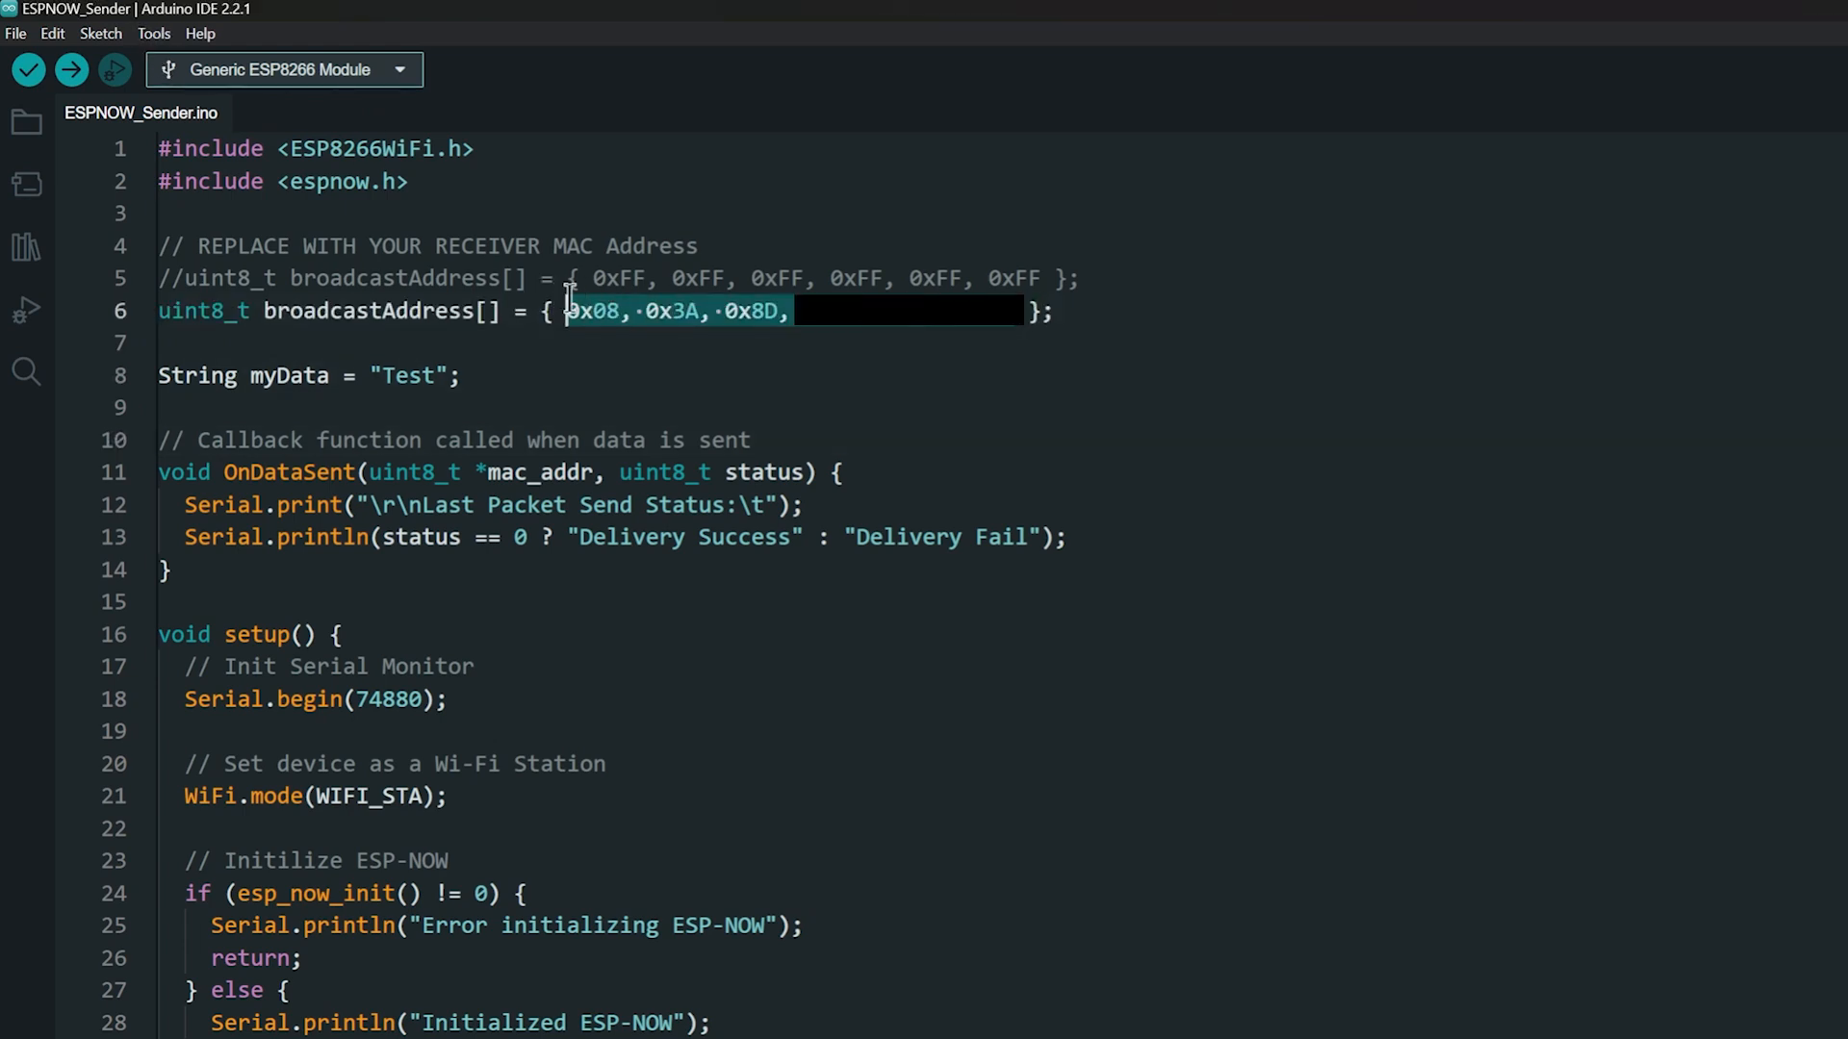
pyautogui.moveTo(1084, 316)
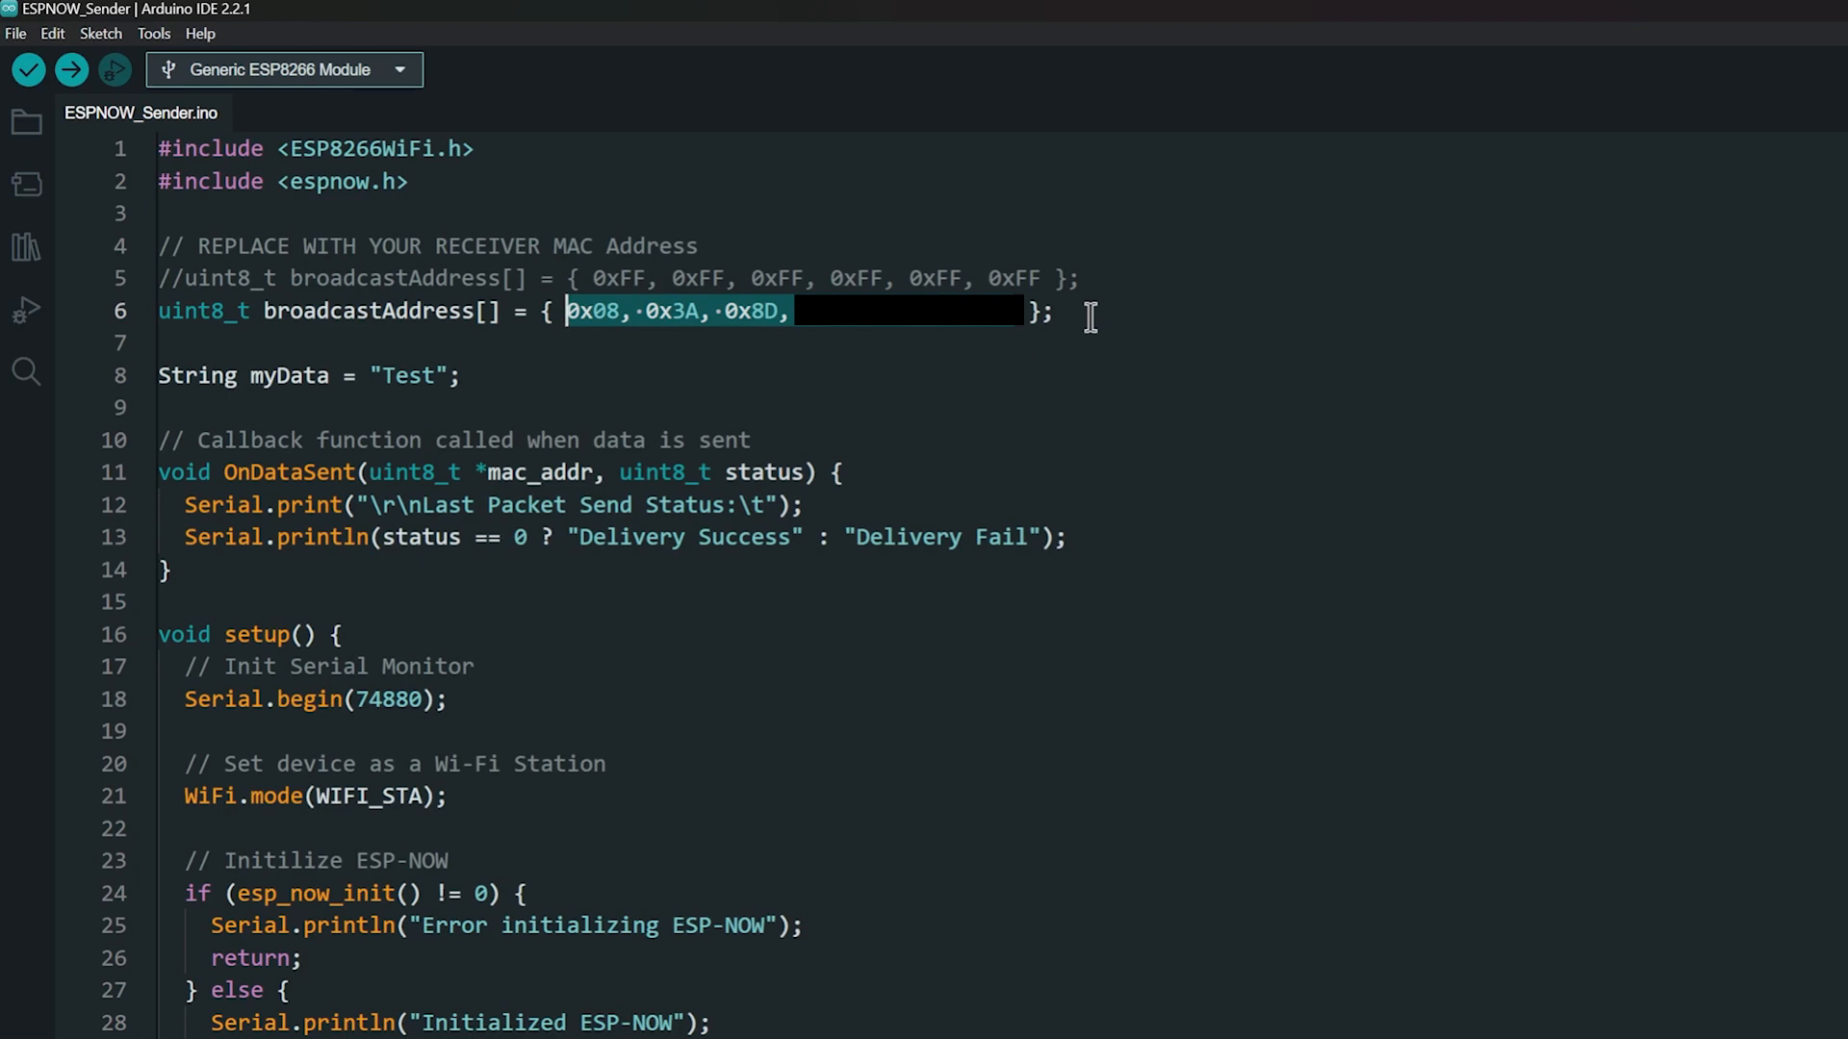
# Upload the ESPNOW_Sender sketch with the receiver MAC address to the ESP8266 board.
pyautogui.click(70, 69)
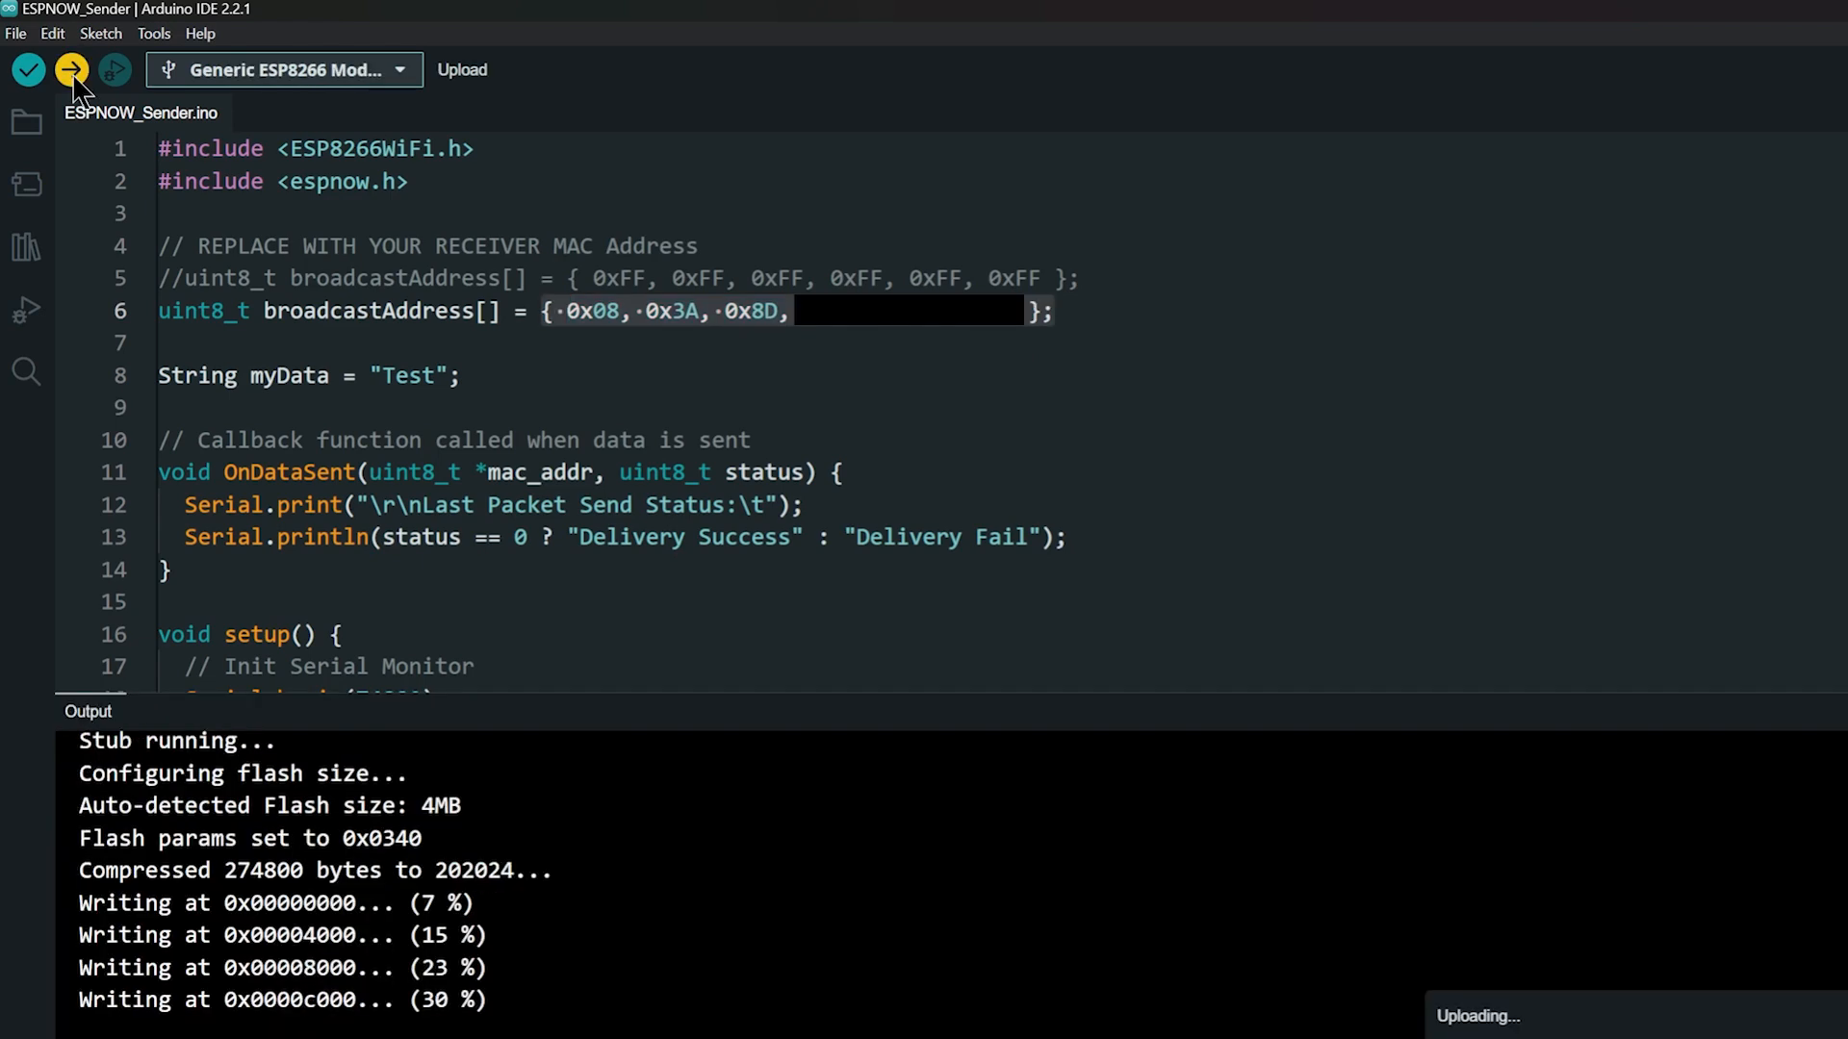